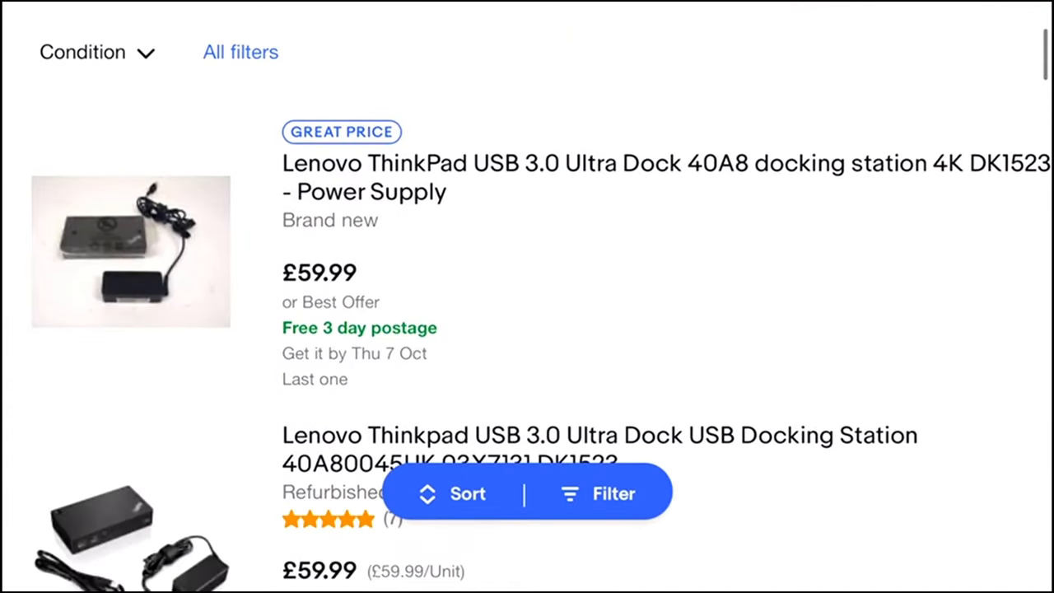
{"action": "scroll", "scroll_direction": "down", "scroll_amount": 3}
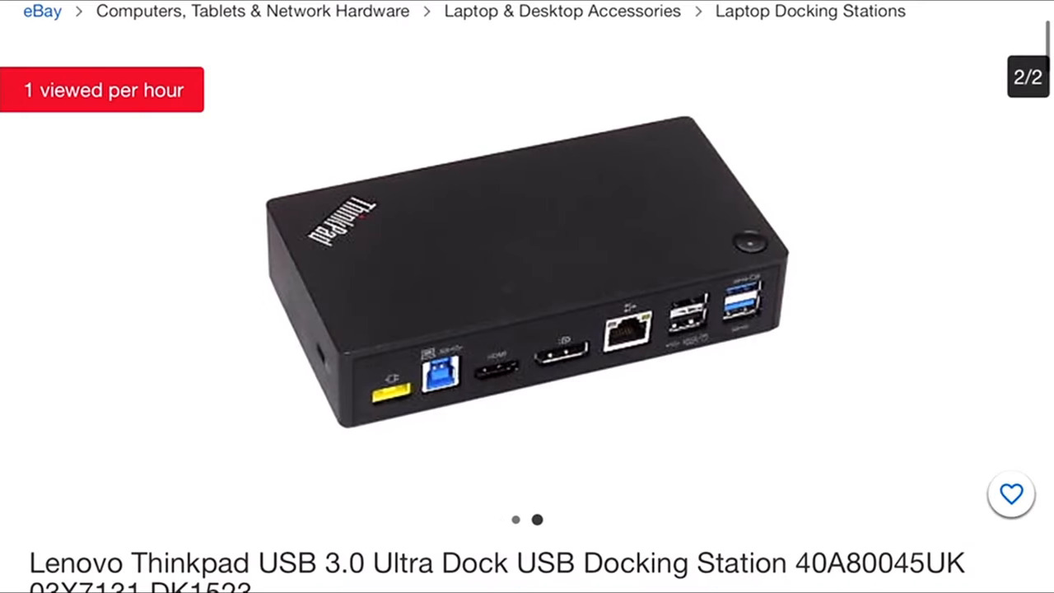
{"action": "scroll", "scroll_direction": "down", "scroll_amount": 3}
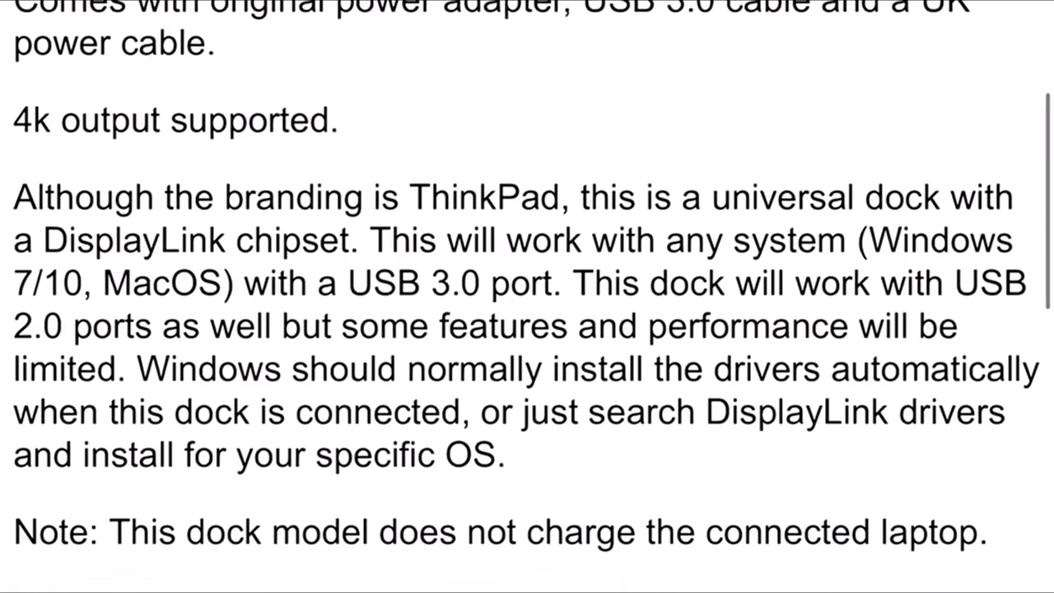
{"action": "scroll", "scroll_direction": "down", "scroll_amount": 3}
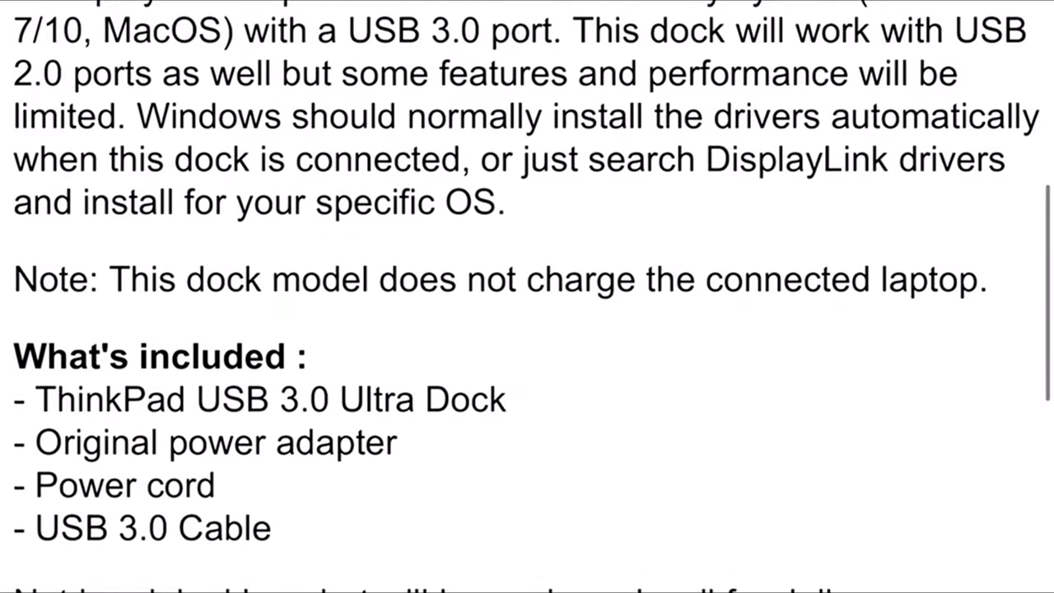
{"action": "scroll", "scroll_direction": "up", "scroll_amount": 3}
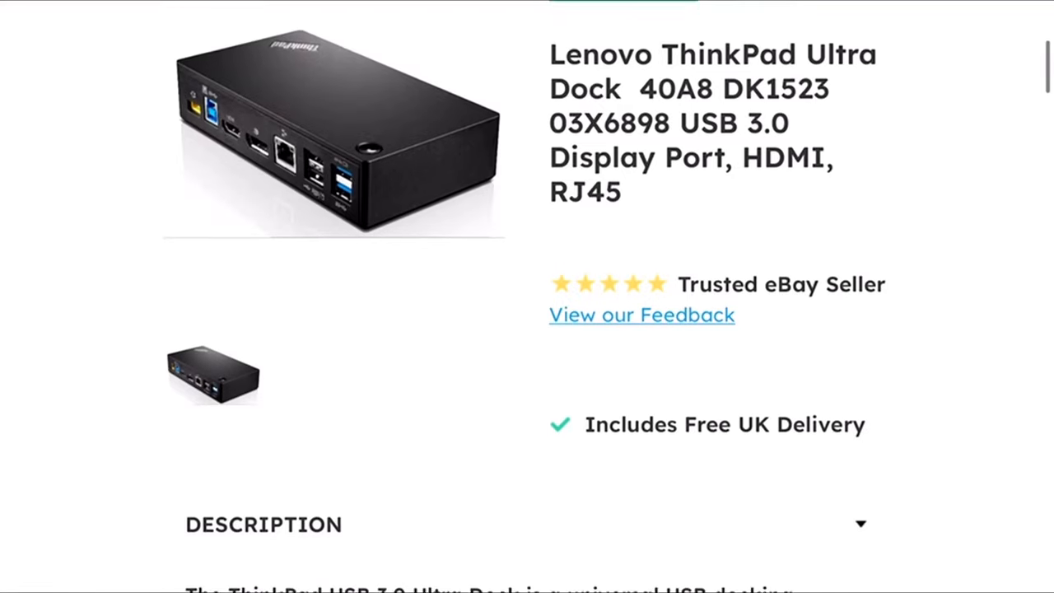
{"action": "scroll", "scroll_direction": "down", "scroll_amount": 3}
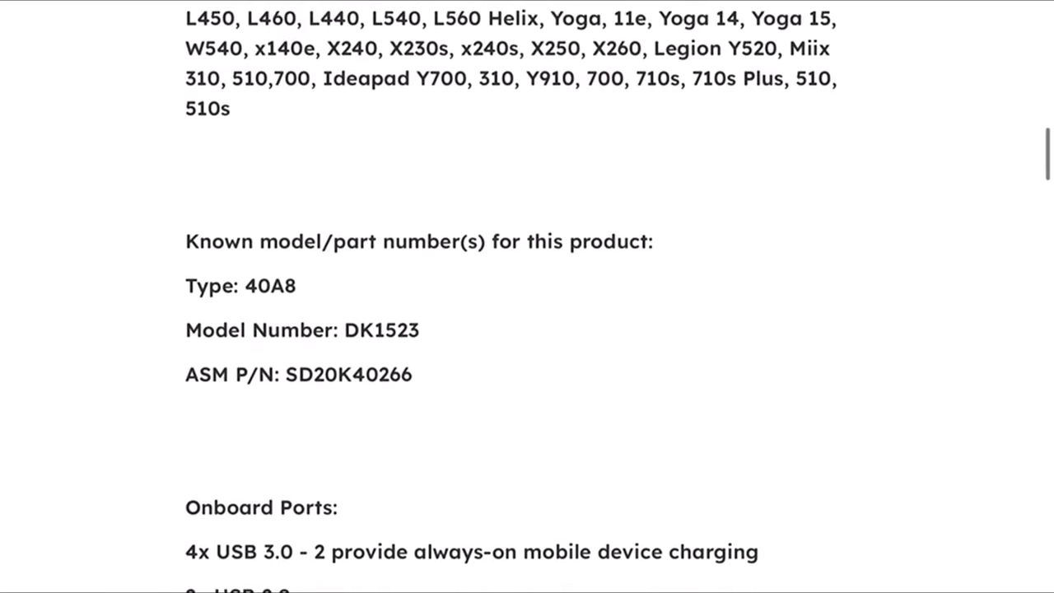
{"action": "scroll", "scroll_direction": "down", "scroll_amount": 3}
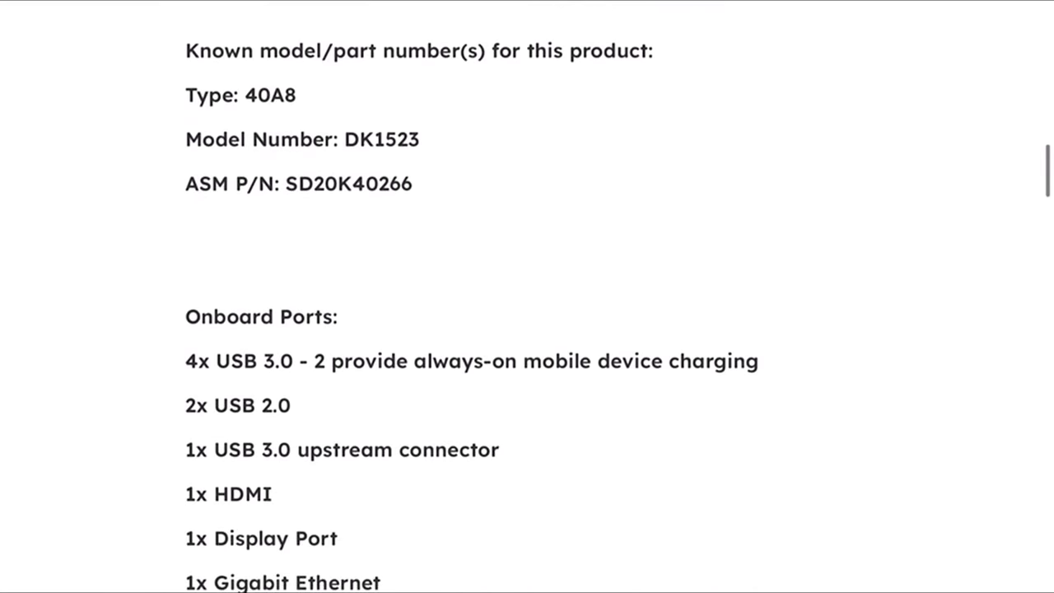
{"action": "scroll", "scroll_direction": "down", "scroll_amount": 3}
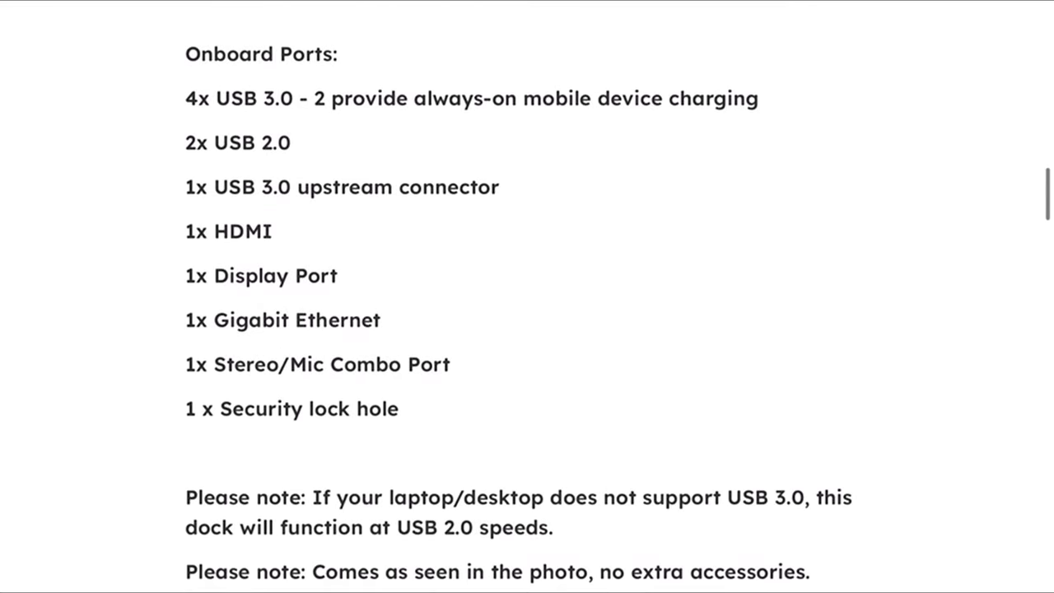